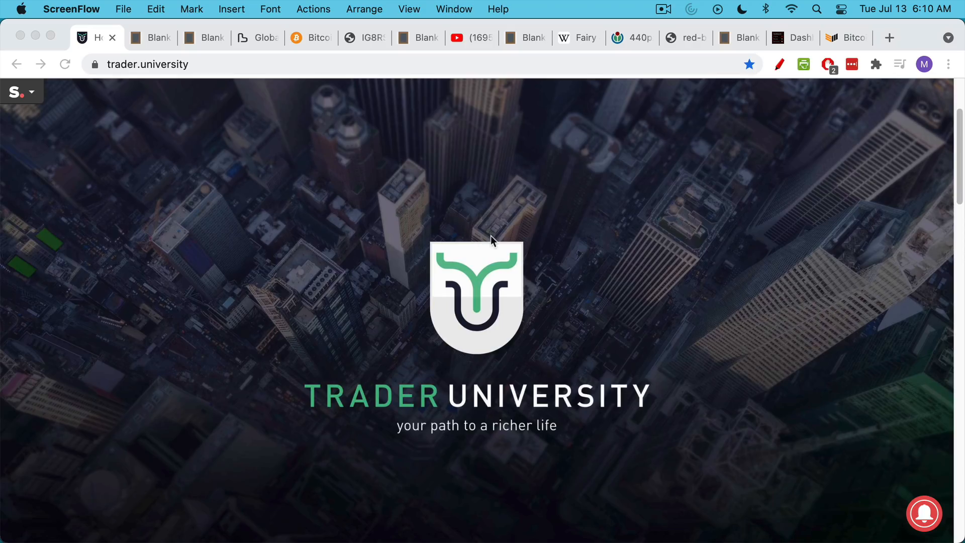
Step: Bring up the blankslate note asking what stops bad actors running 51% of full nodes
{"action": "left_click", "coordinate": [150, 37]}
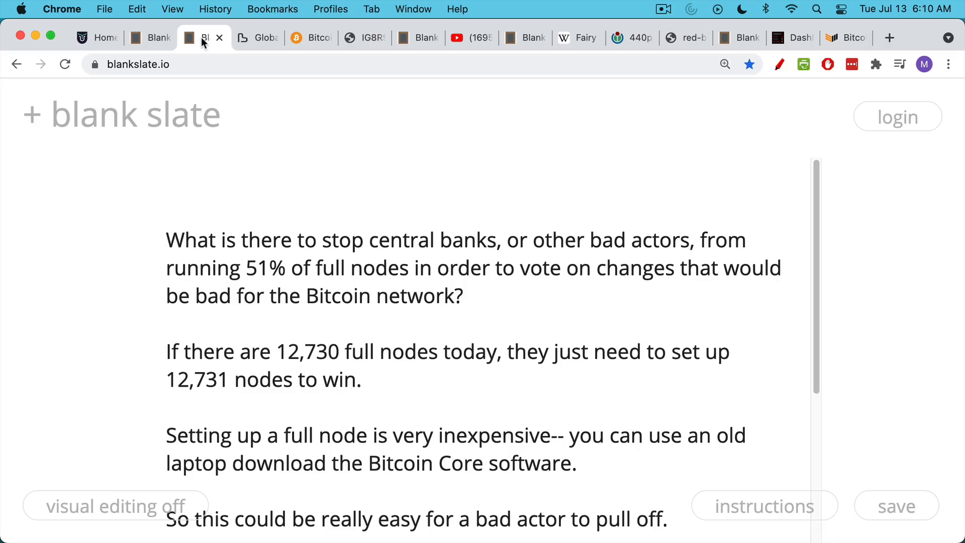
{"action": "mouse_move", "coordinate": [242, 90]}
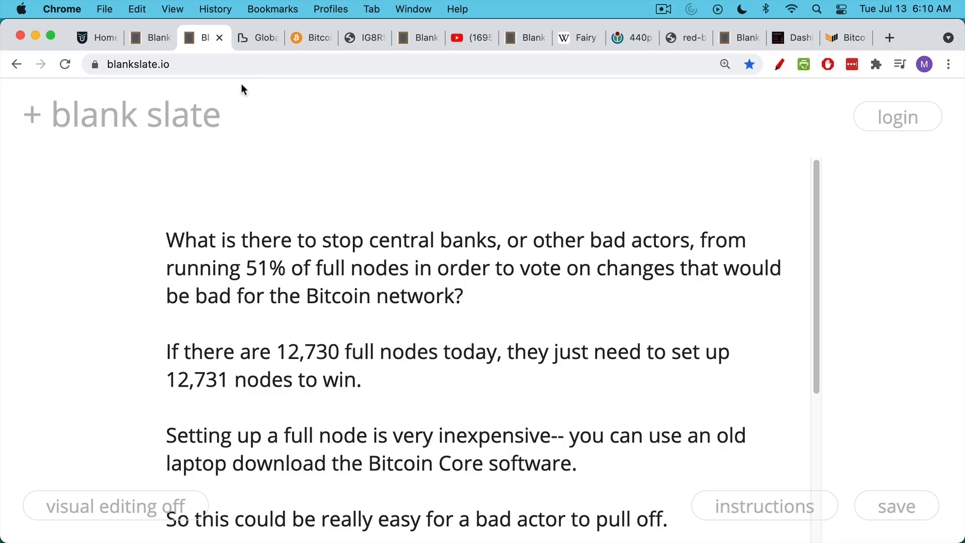
{"action": "mouse_move", "coordinate": [530, 282]}
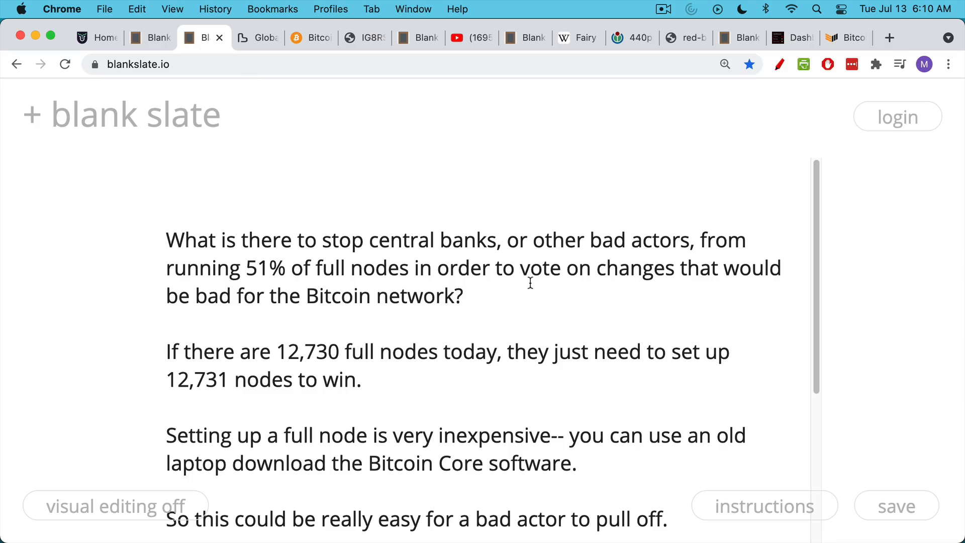
{"action": "scroll", "scroll_direction": "down", "scroll_amount": 3}
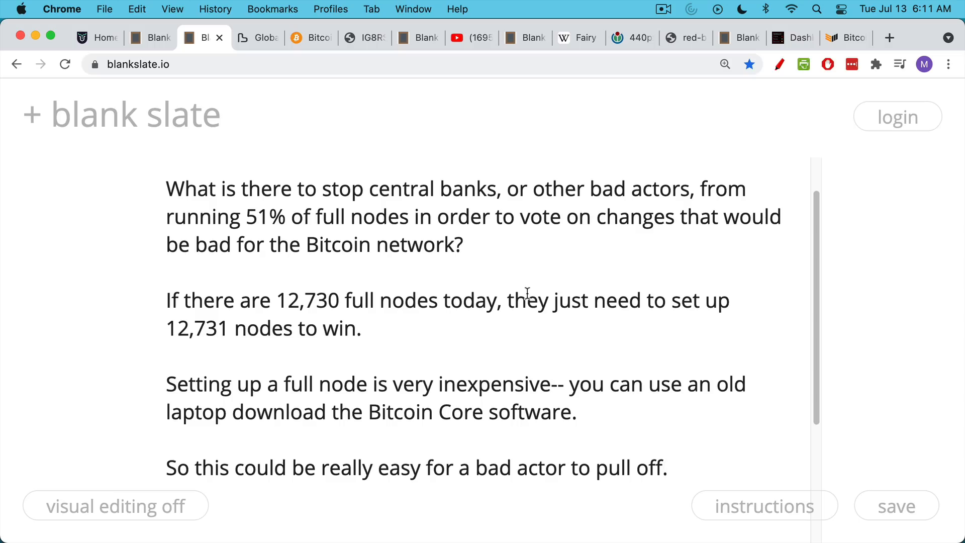
{"action": "mouse_move", "coordinate": [528, 285]}
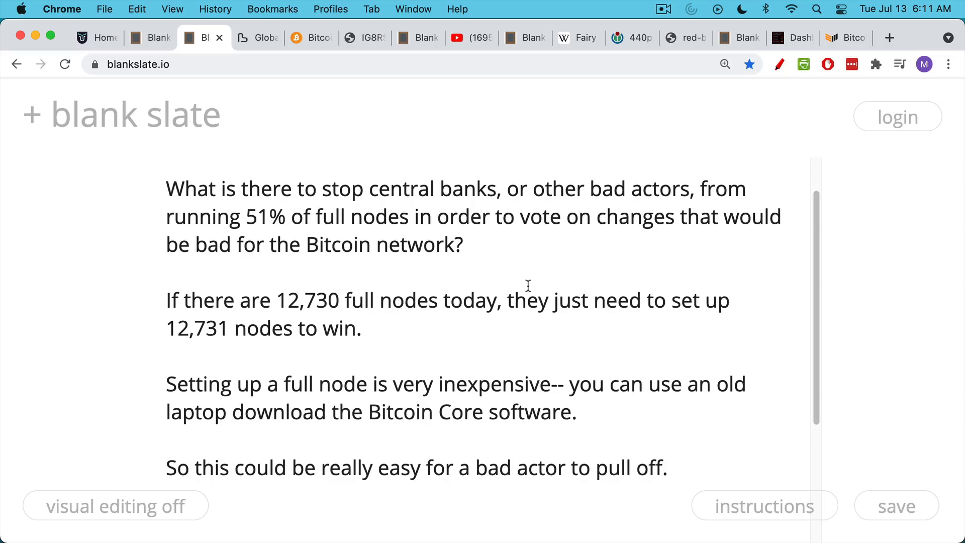
{"action": "mouse_move", "coordinate": [532, 293]}
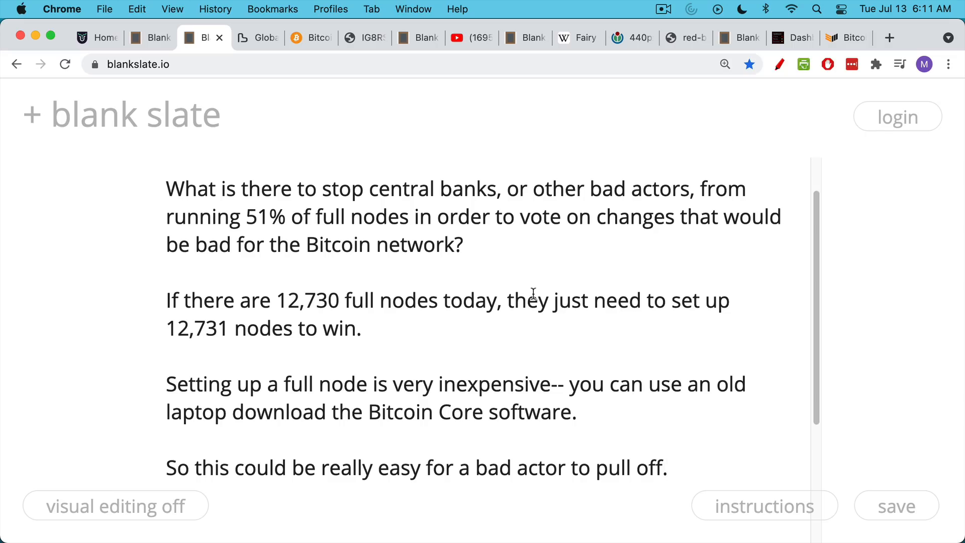
{"action": "mouse_move", "coordinate": [476, 203]}
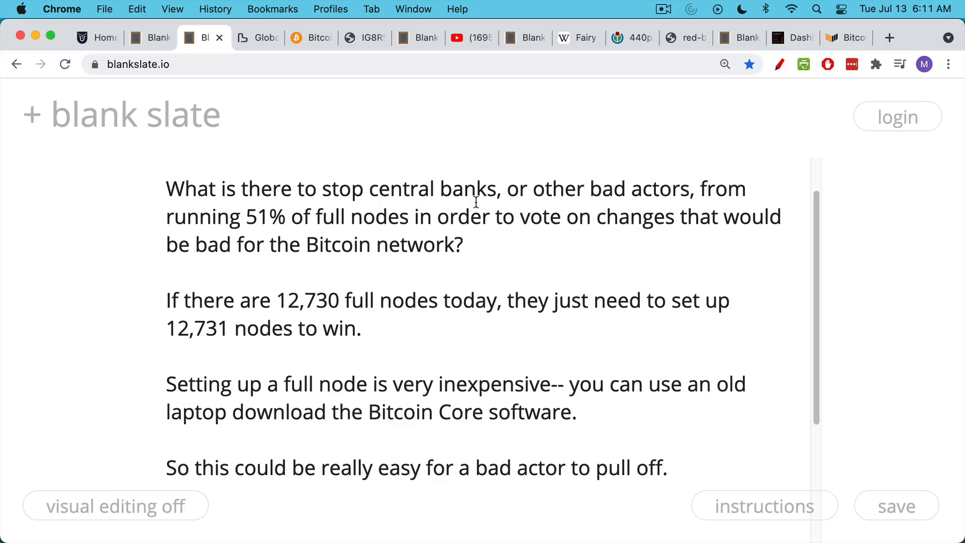
{"action": "mouse_move", "coordinate": [468, 203]}
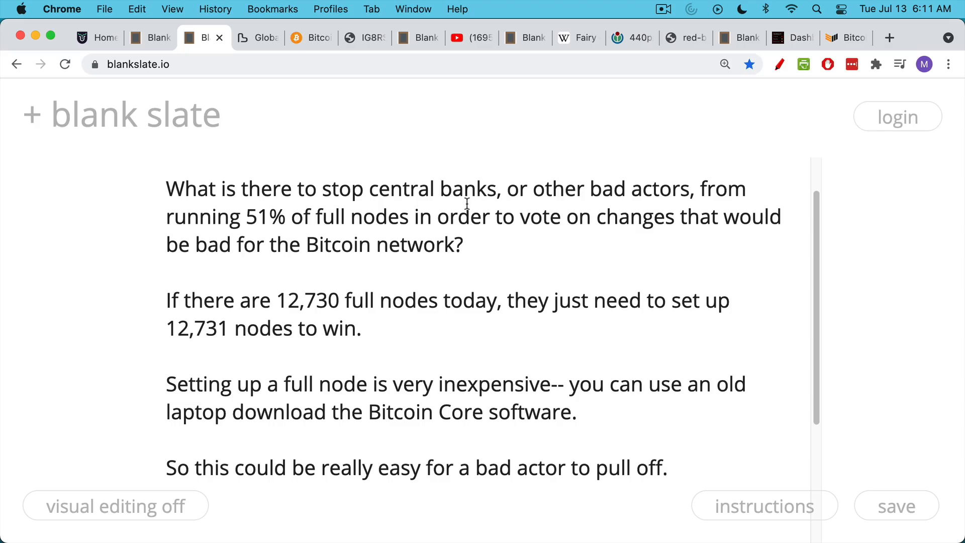
Step: Show the Bitnodes map reporting 12,730 reachable Bitcoin nodes worldwide
{"action": "left_click", "coordinate": [257, 38]}
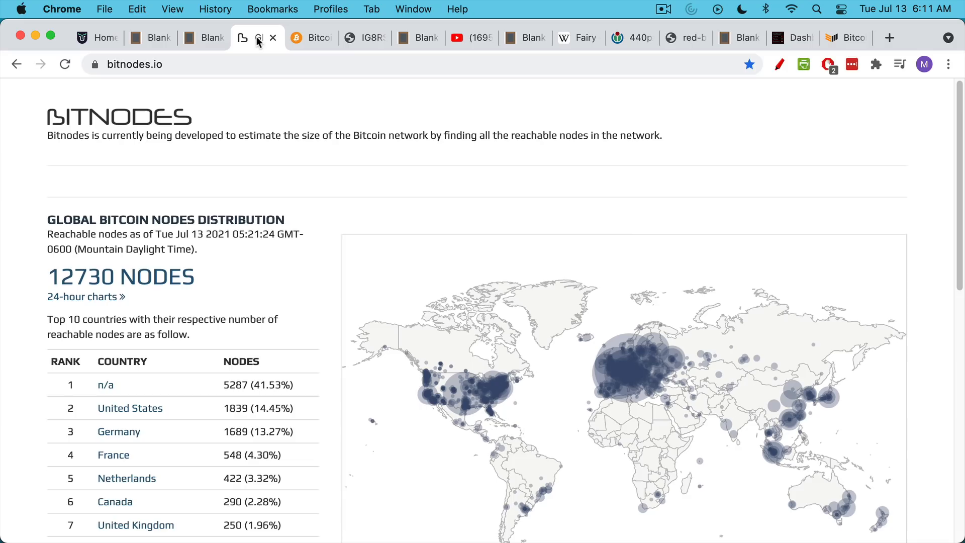
{"action": "mouse_move", "coordinate": [655, 295]}
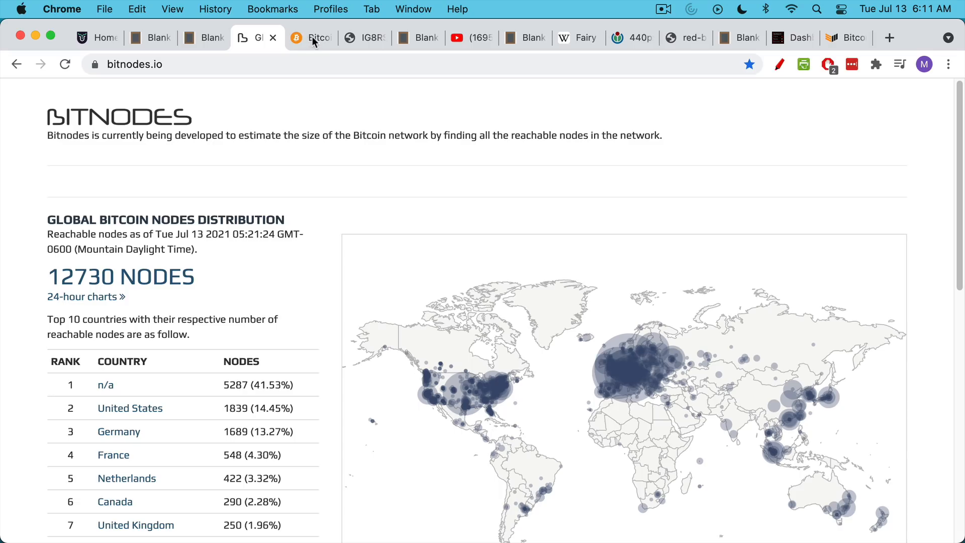
Step: Show the Bitcoin Core download page on bitcoin.org, then return to the Bitnodes 12,730-node page
{"action": "left_click", "coordinate": [310, 37]}
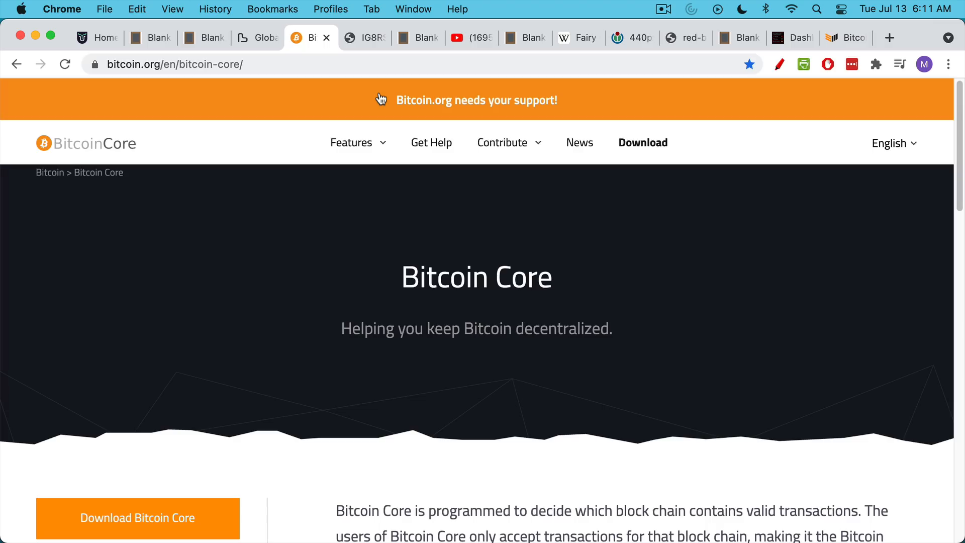
{"action": "mouse_move", "coordinate": [380, 109]}
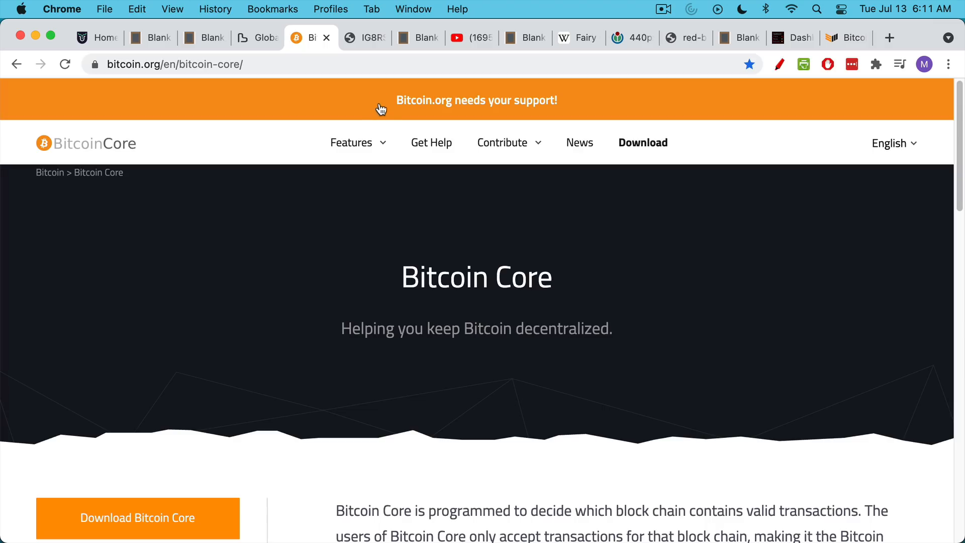
{"action": "mouse_move", "coordinate": [369, 40]}
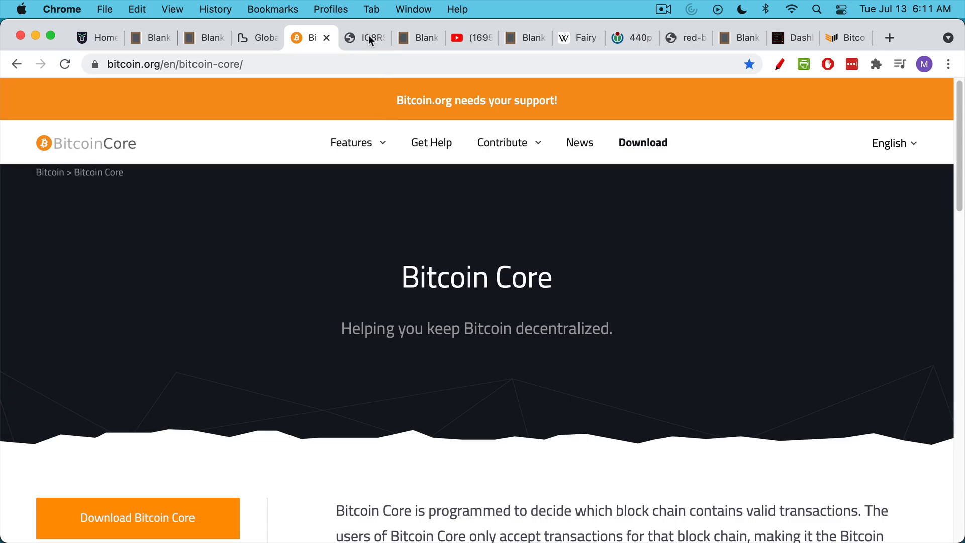
{"action": "left_click", "coordinate": [255, 38]}
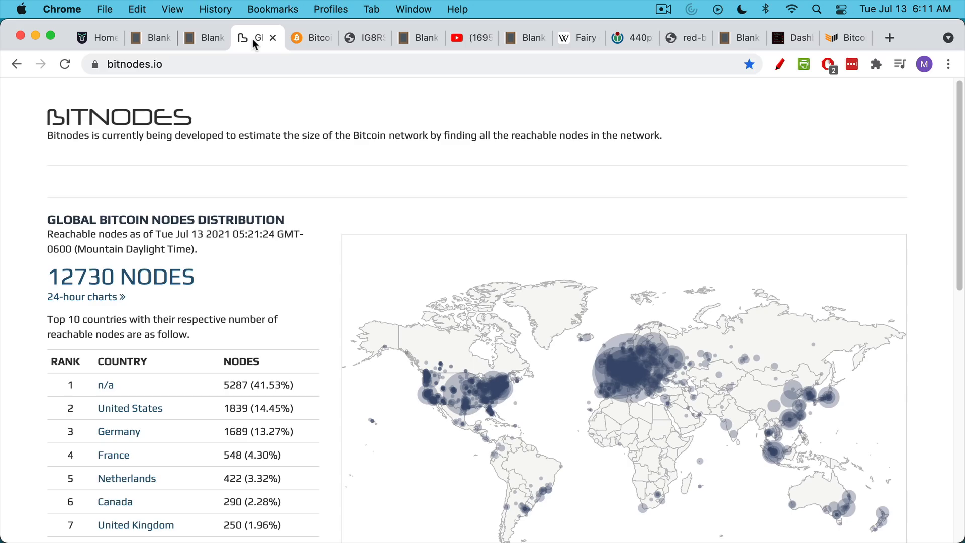
{"action": "mouse_move", "coordinate": [366, 39]}
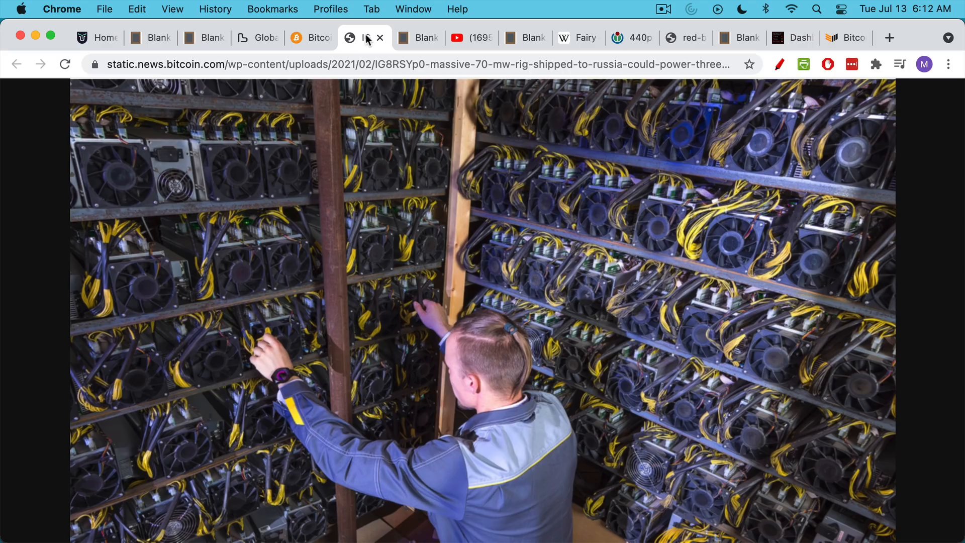
Step: Show the note explaining full nodes reject bad blocks so they never join the blockchain
{"action": "left_click", "coordinate": [417, 37]}
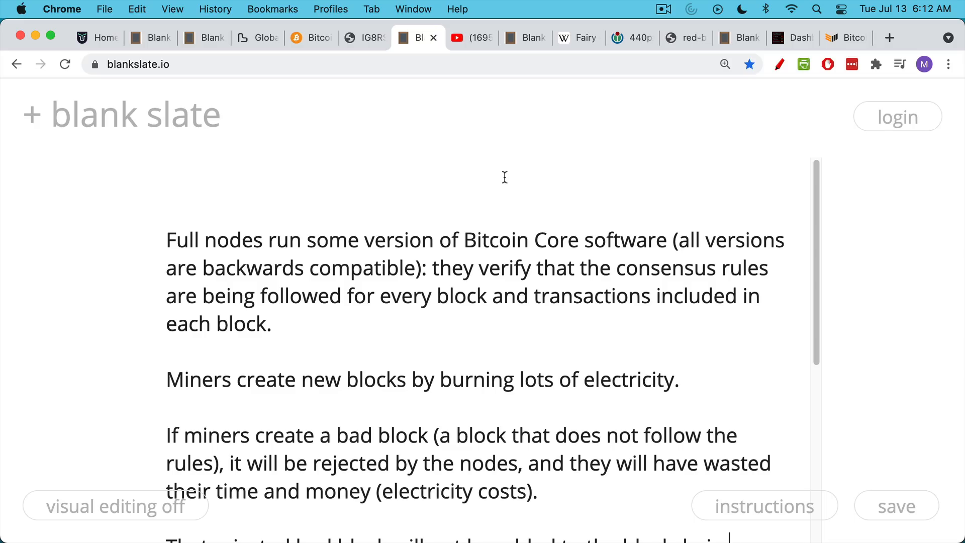
{"action": "mouse_move", "coordinate": [612, 277]}
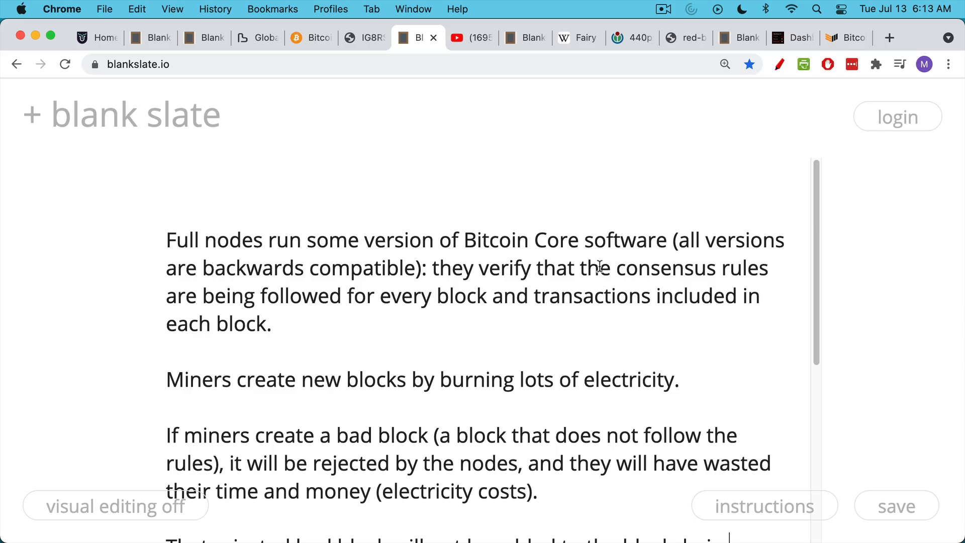
{"action": "mouse_move", "coordinate": [612, 326]}
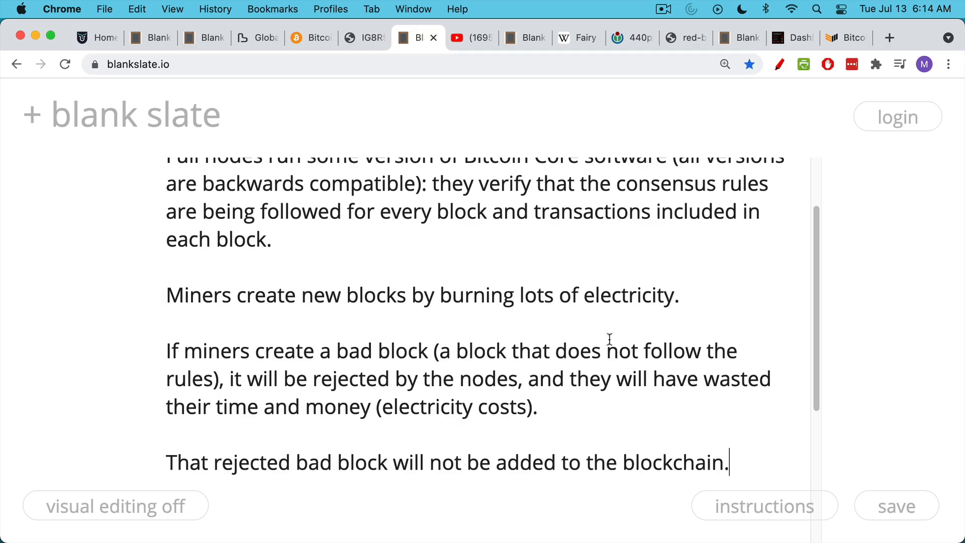
{"action": "left_click", "coordinate": [472, 37]}
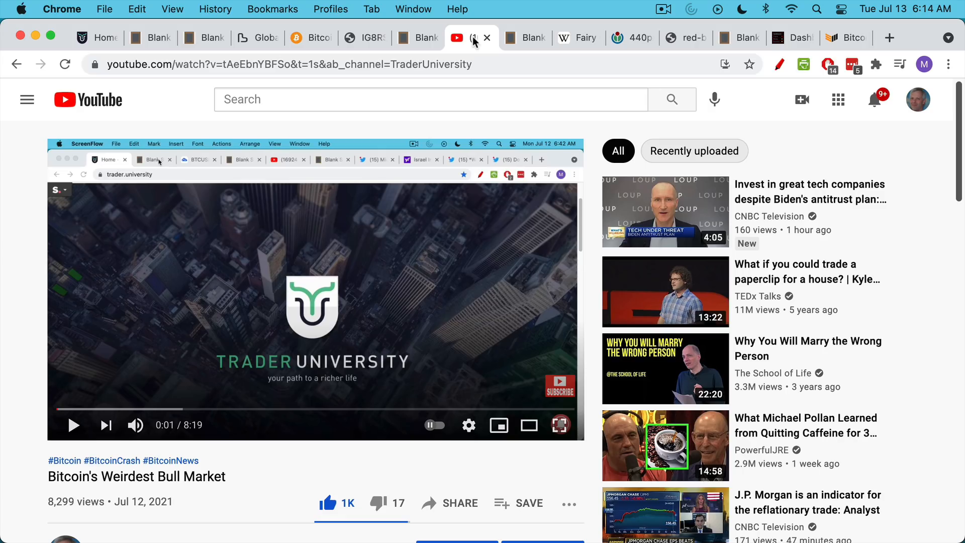
{"action": "mouse_move", "coordinate": [472, 54]}
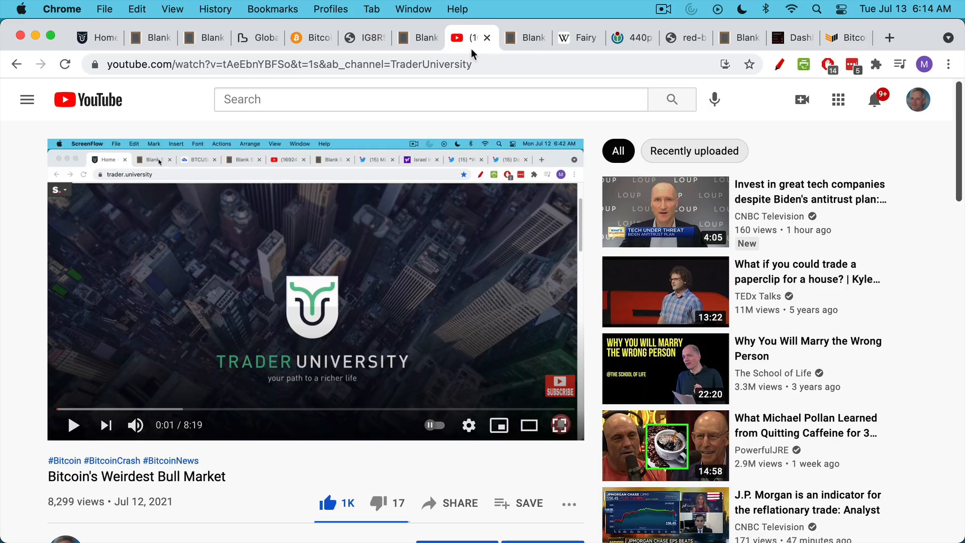
{"action": "left_click", "coordinate": [525, 37]}
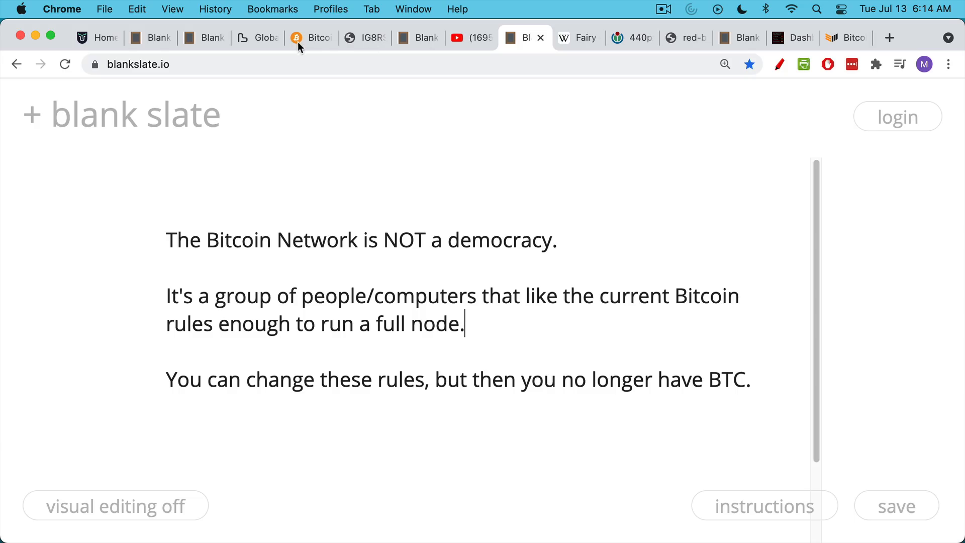
{"action": "left_click", "coordinate": [310, 38]}
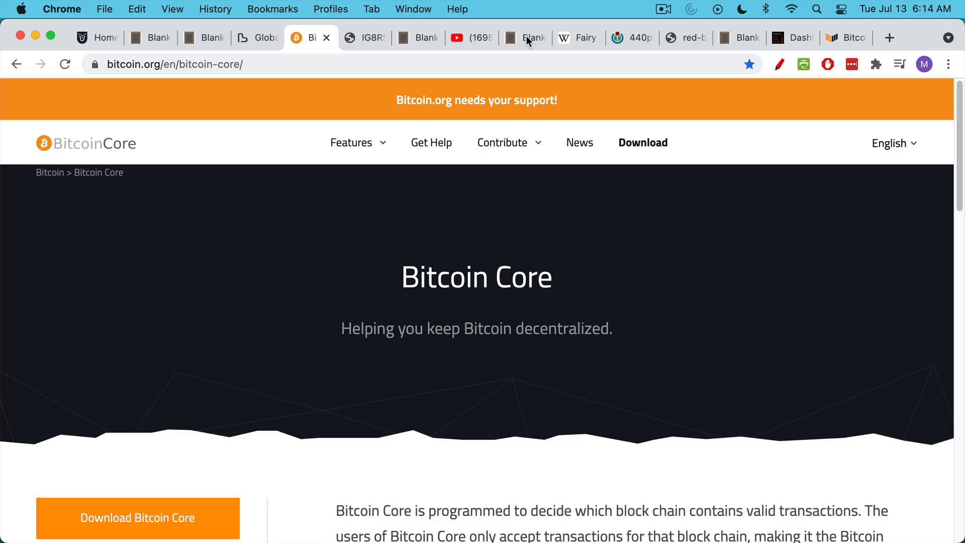
{"action": "left_click", "coordinate": [525, 37]}
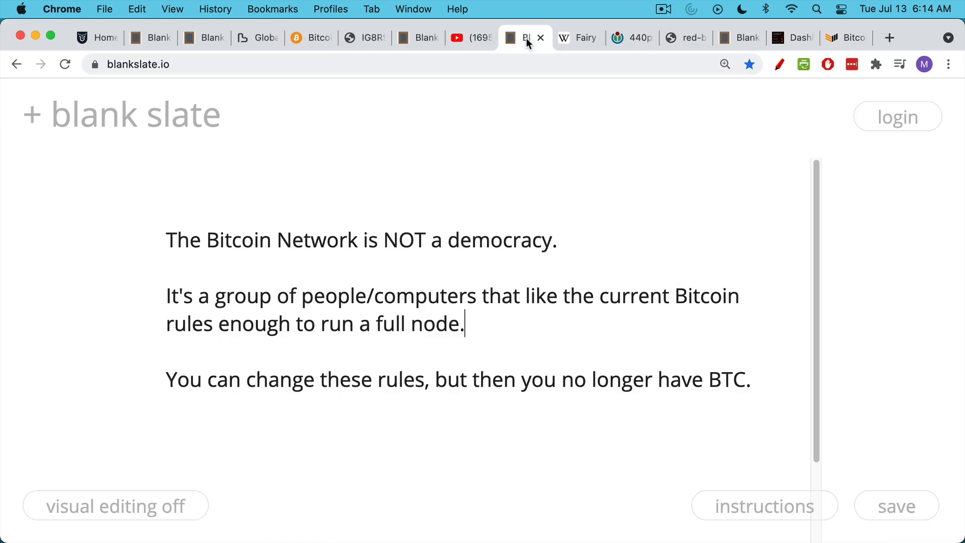
{"action": "mouse_move", "coordinate": [526, 209]}
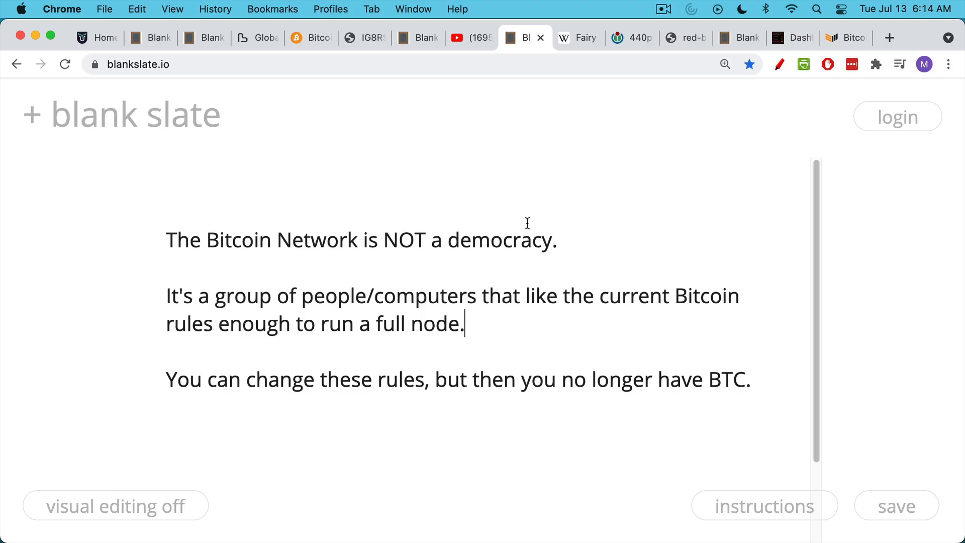
{"action": "mouse_move", "coordinate": [552, 155]}
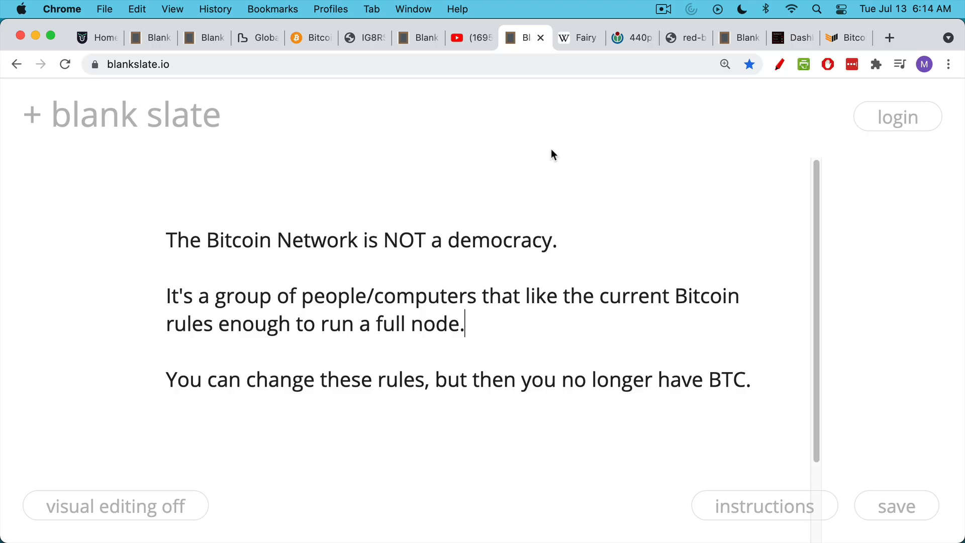
Step: Show the Fairy chess article, the three-player hexagonal board, and the red-and-black checkers board
{"action": "left_click", "coordinate": [577, 38]}
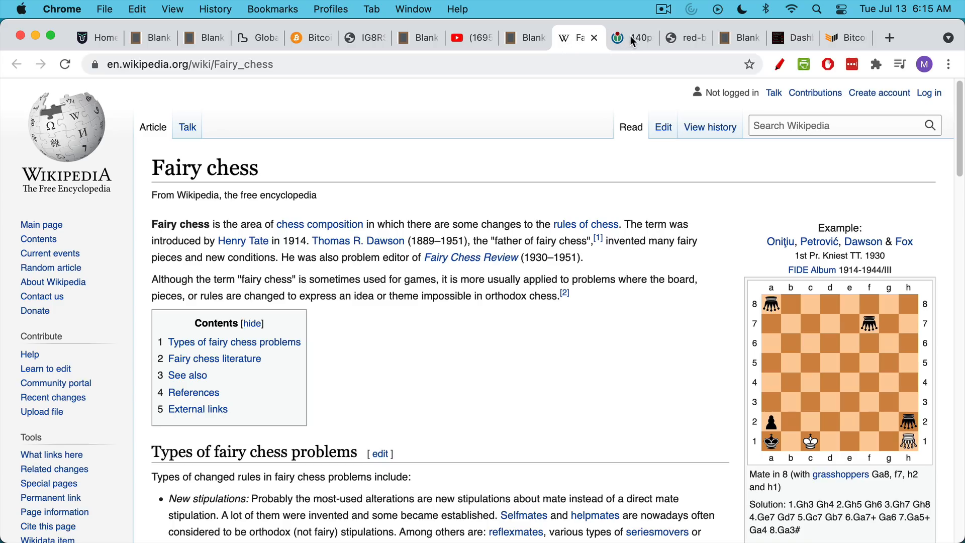
{"action": "left_click", "coordinate": [632, 37]}
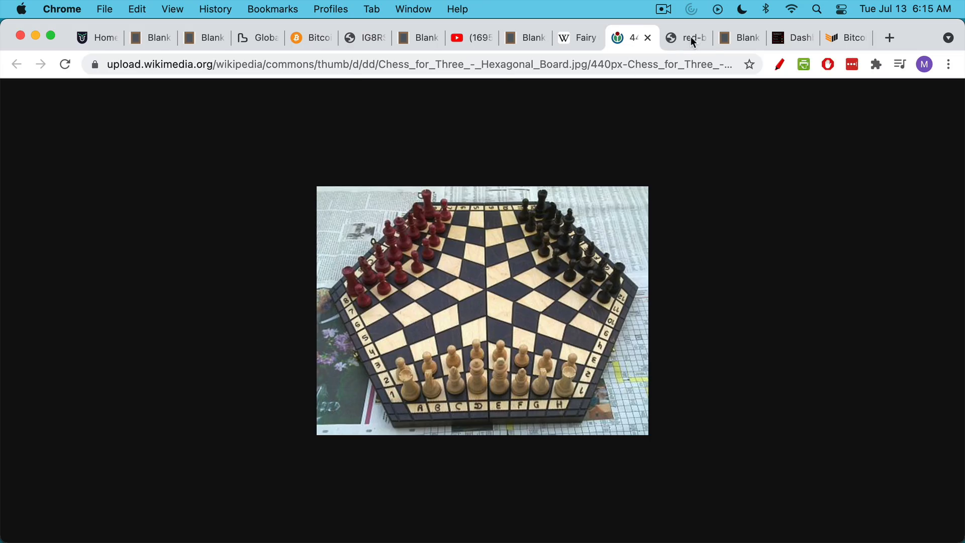
{"action": "left_click", "coordinate": [684, 37]}
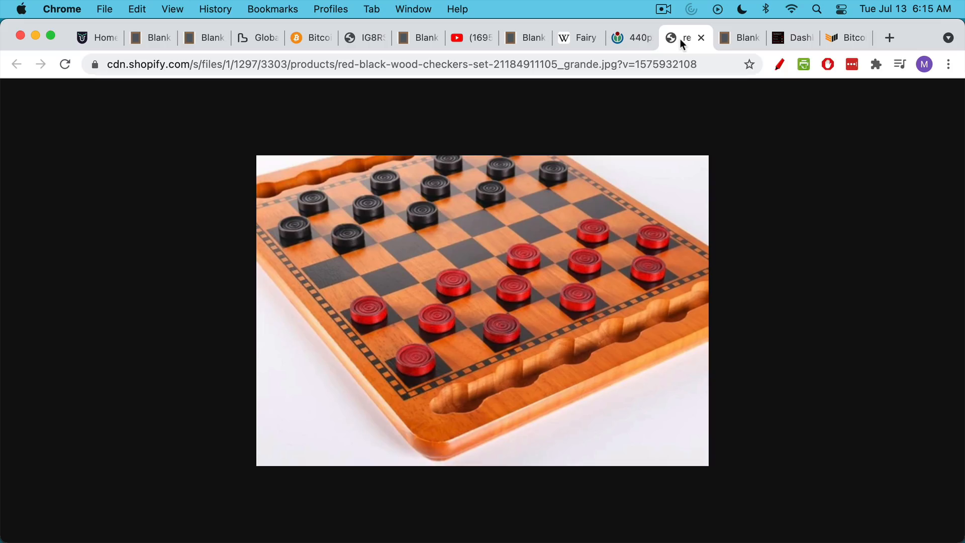
Step: Show the notes arguing different software means a new coin, down to the US gov running 100,000 nodes
{"action": "left_click", "coordinate": [739, 37]}
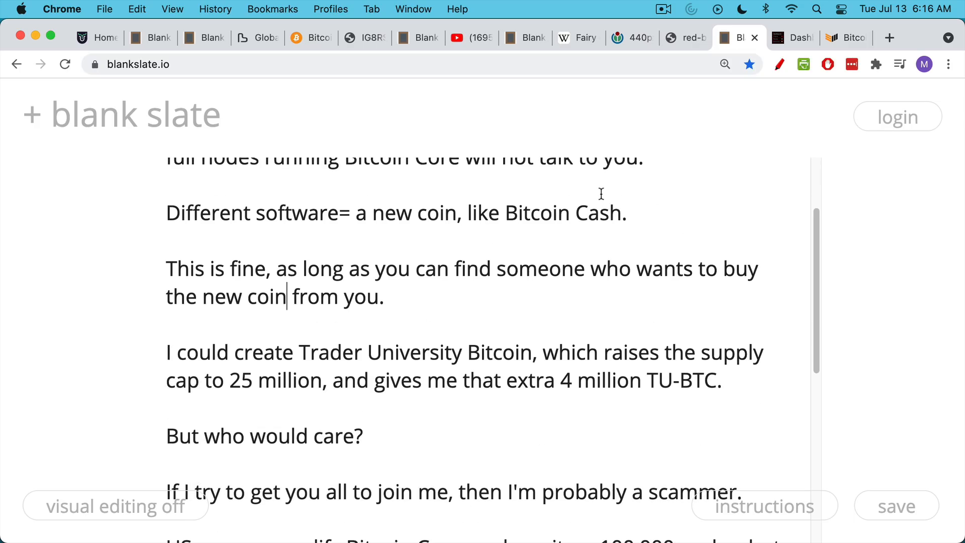
{"action": "scroll", "scroll_direction": "down", "scroll_amount": 3}
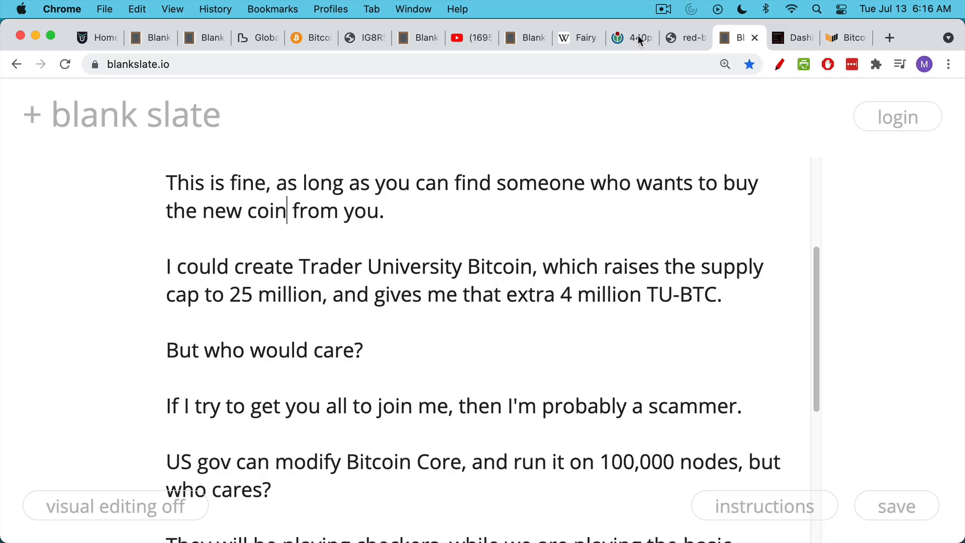
{"action": "left_click", "coordinate": [628, 37]}
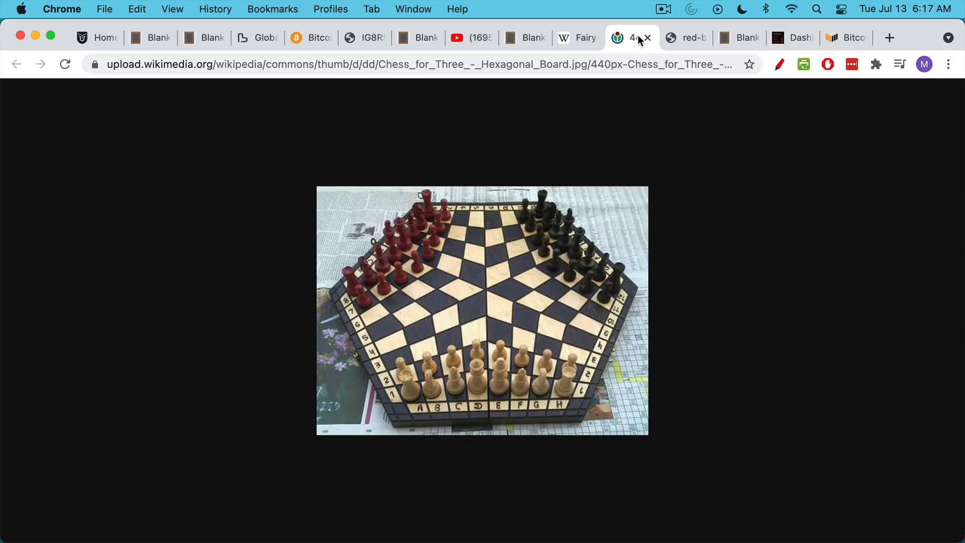
{"action": "left_click", "coordinate": [733, 38]}
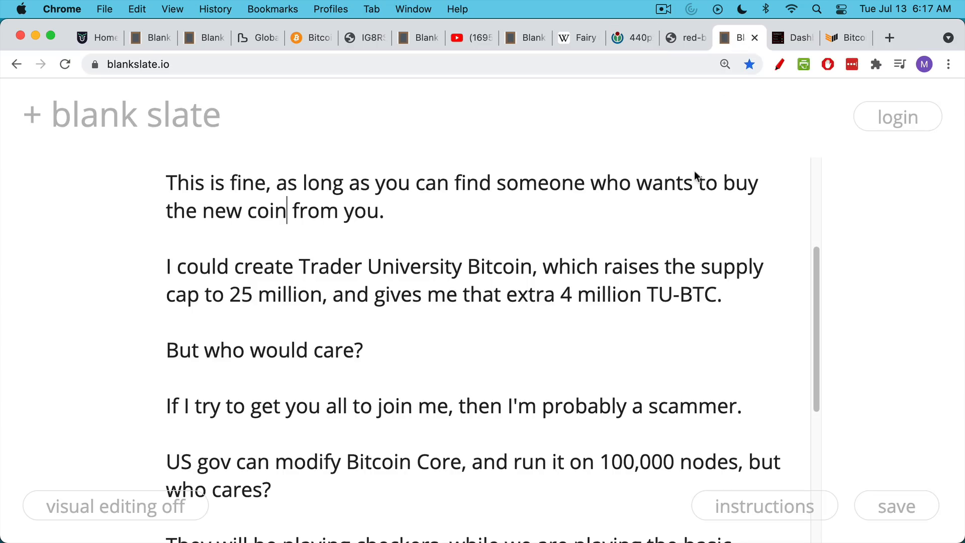
{"action": "mouse_move", "coordinate": [658, 261]}
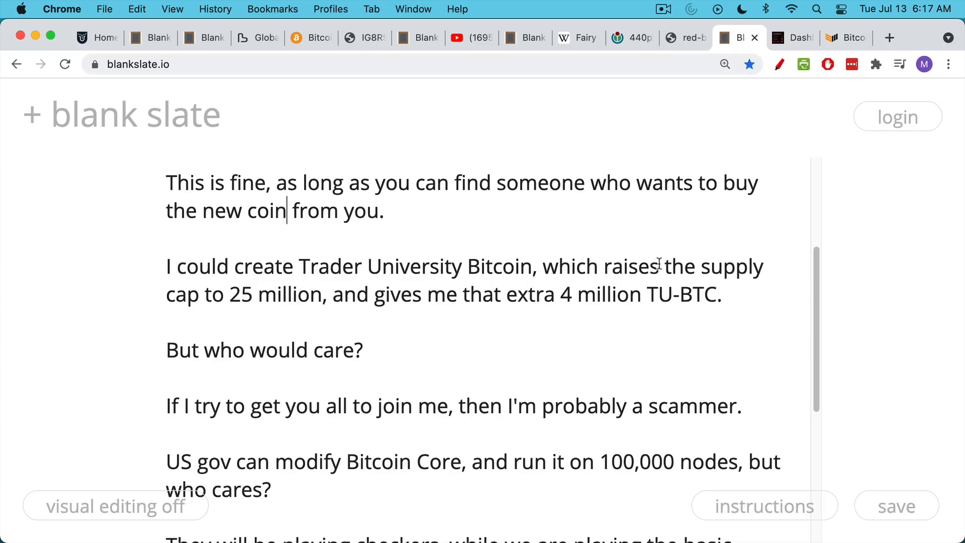
{"action": "scroll", "scroll_direction": "down", "scroll_amount": 3}
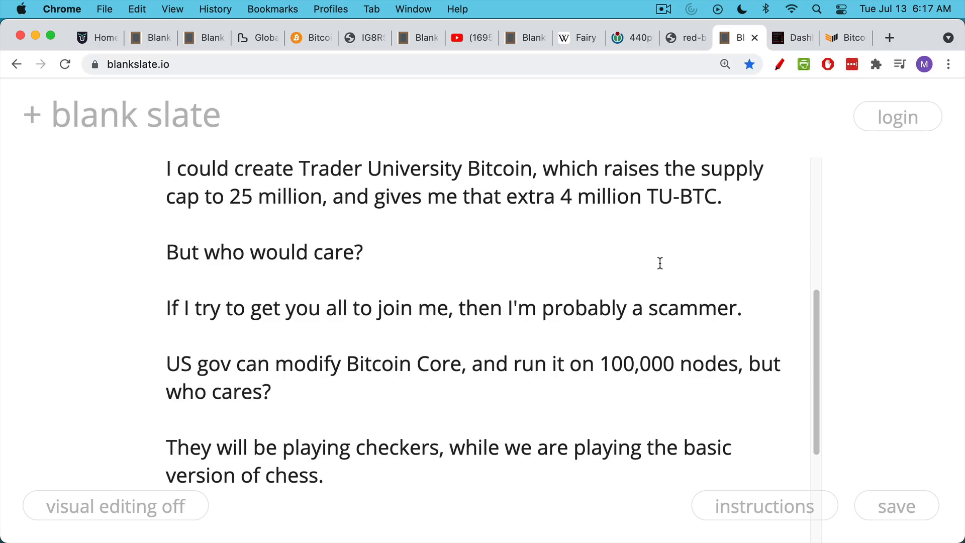
{"action": "mouse_move", "coordinate": [591, 270]}
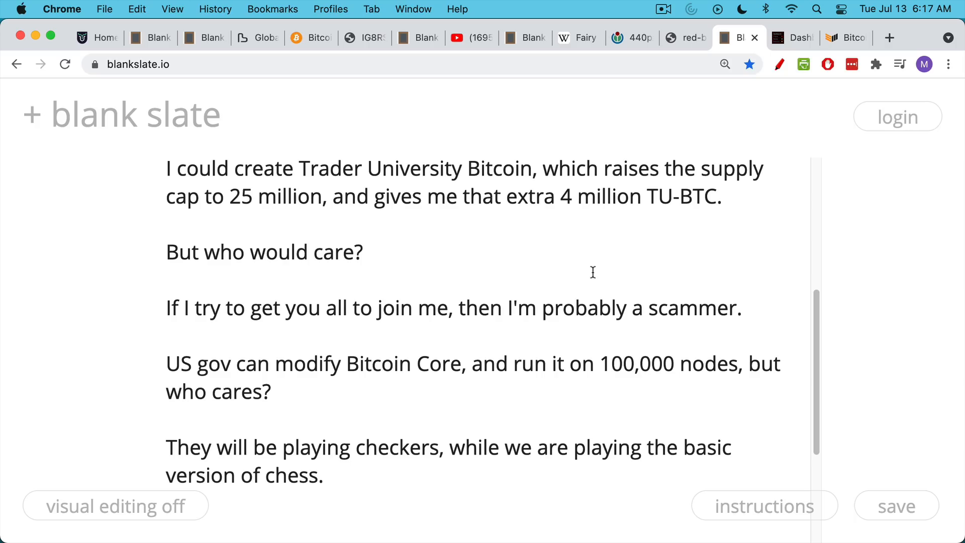
{"action": "mouse_move", "coordinate": [597, 269]}
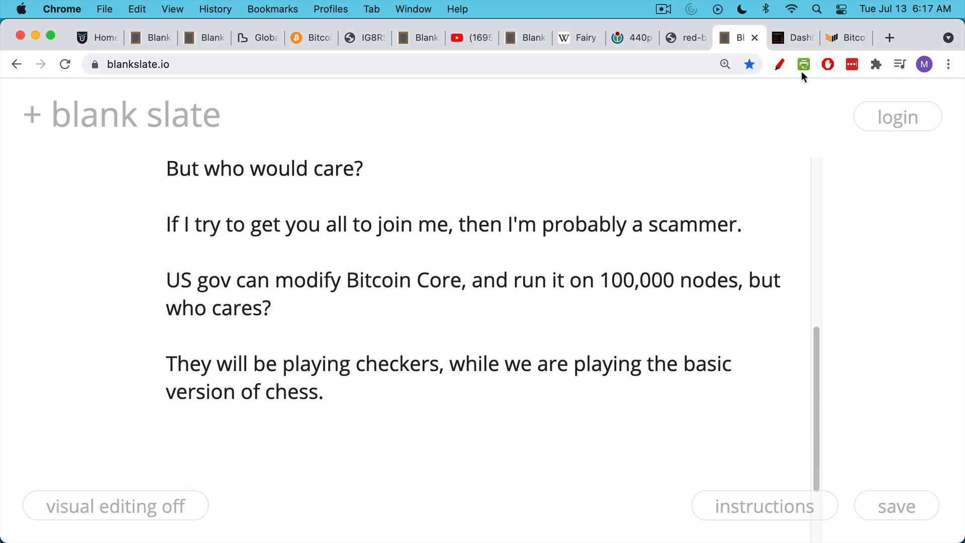
Step: Mark the Clark Moody dashboard's Top Node Versions table with a red bracket using the pen extension
{"action": "left_click", "coordinate": [793, 37]}
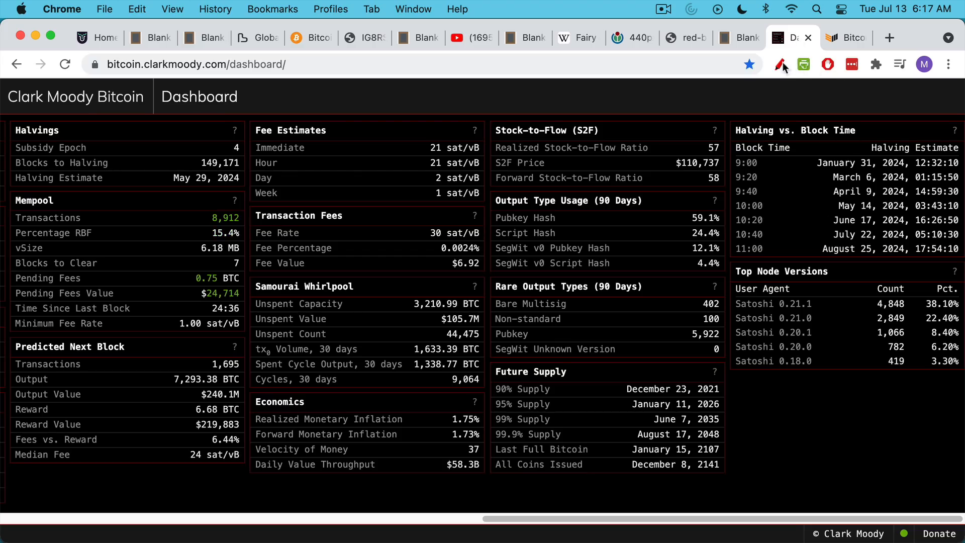
{"action": "left_click", "coordinate": [779, 64]}
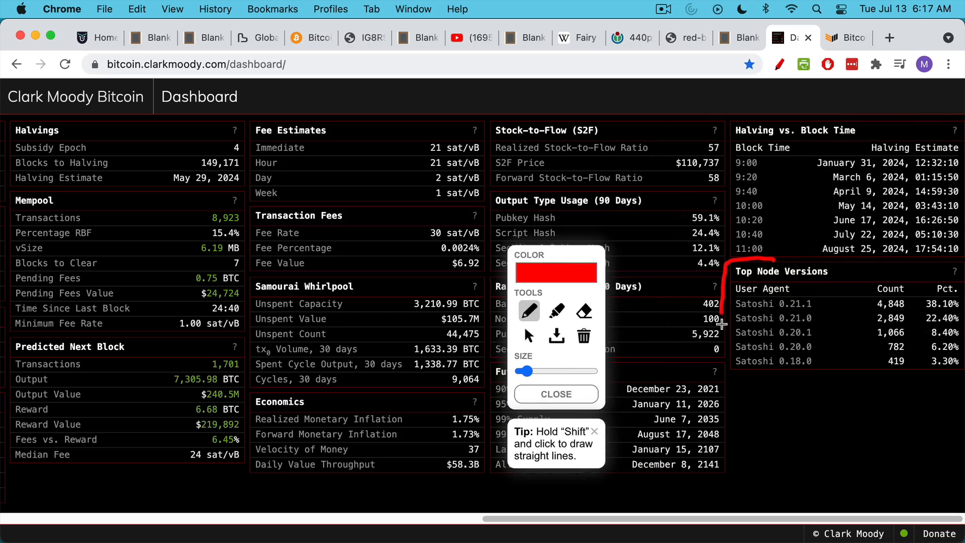
{"action": "left_click_drag", "start_coordinate": [720, 314], "coordinate": [782, 398]}
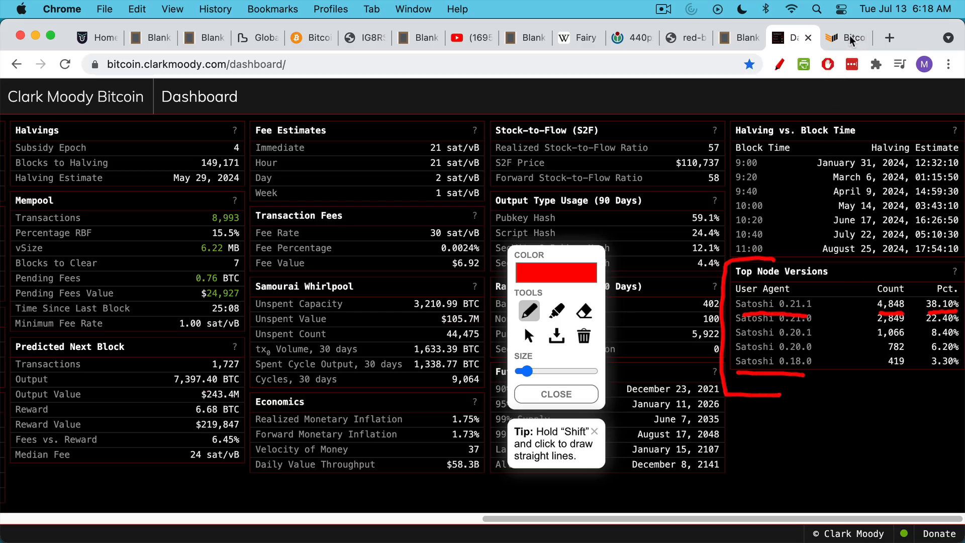
Step: Show the Bitcoin Magazine article announcing Bitcoin Core 0.21.1 with Taproot activation code
{"action": "left_click", "coordinate": [841, 38]}
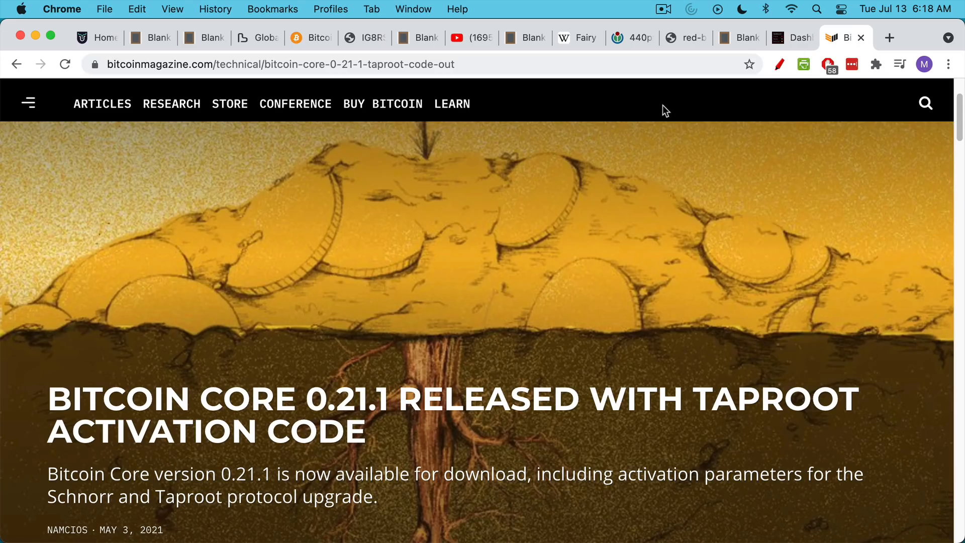
{"action": "mouse_move", "coordinate": [640, 235]}
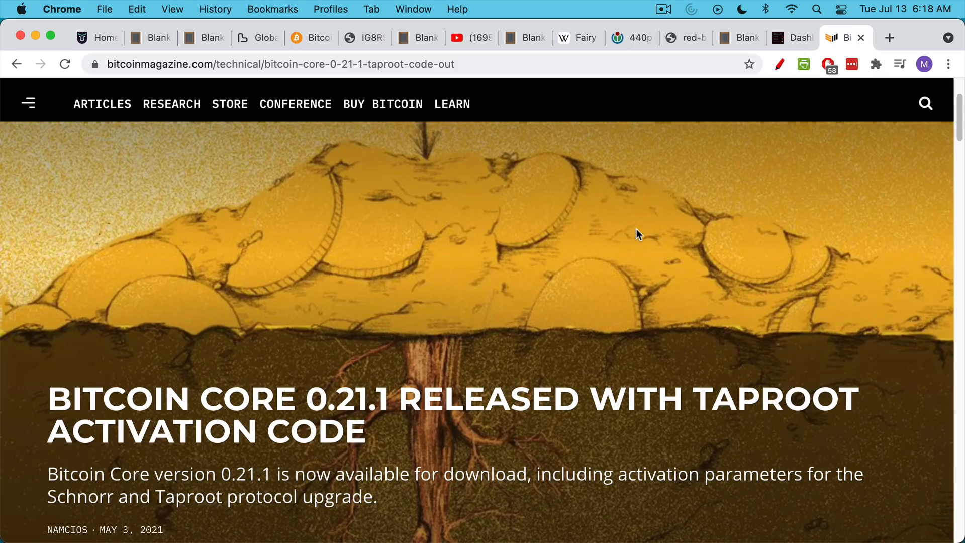